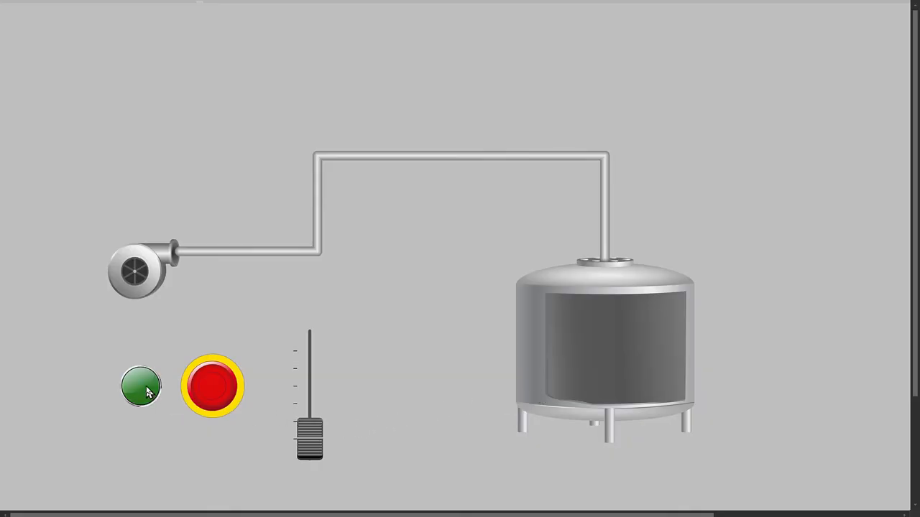
# Start the pump, drag the slider to fill the tank with blue liquid, then stop the pump.
pyautogui.click(141, 385)
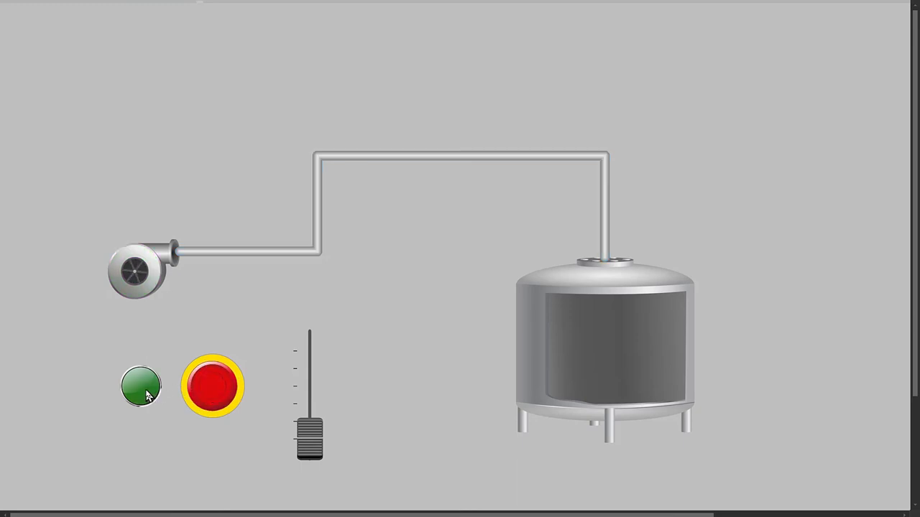
pyautogui.click(141, 385)
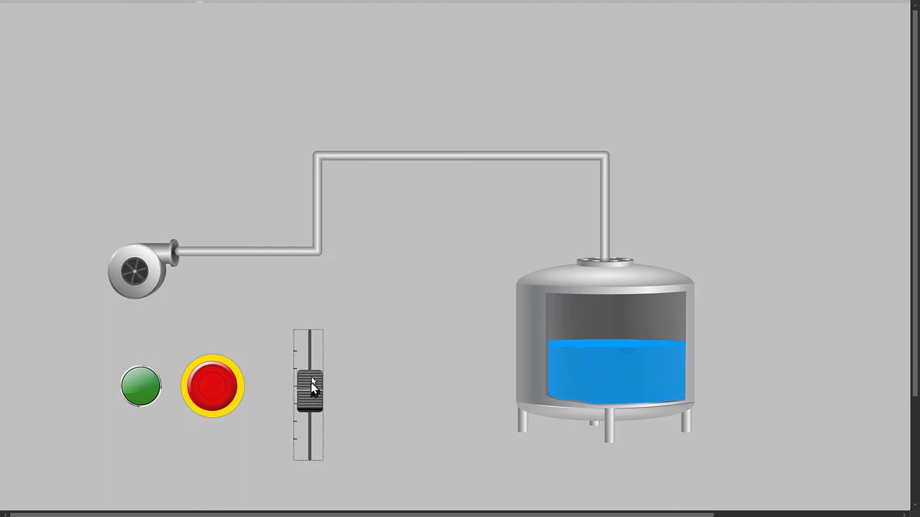
pyautogui.moveTo(309, 381); pyautogui.dragTo(308, 400)
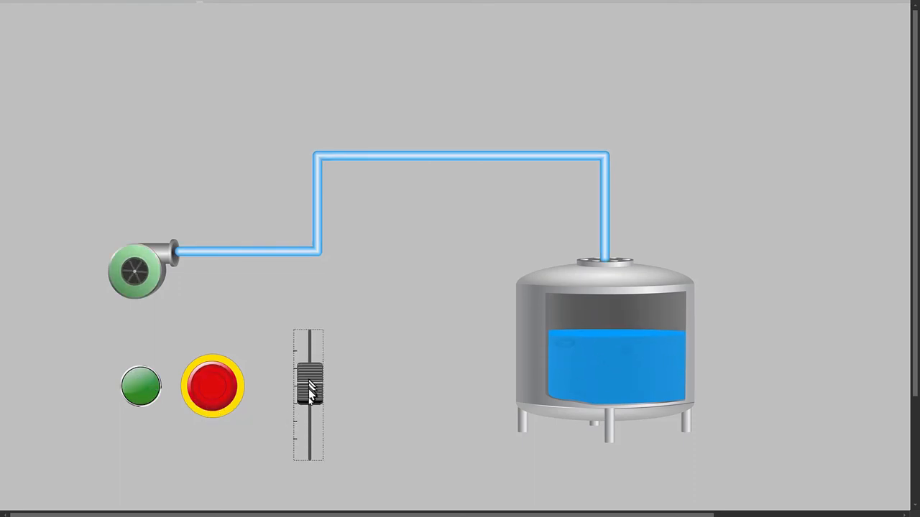
pyautogui.click(212, 385)
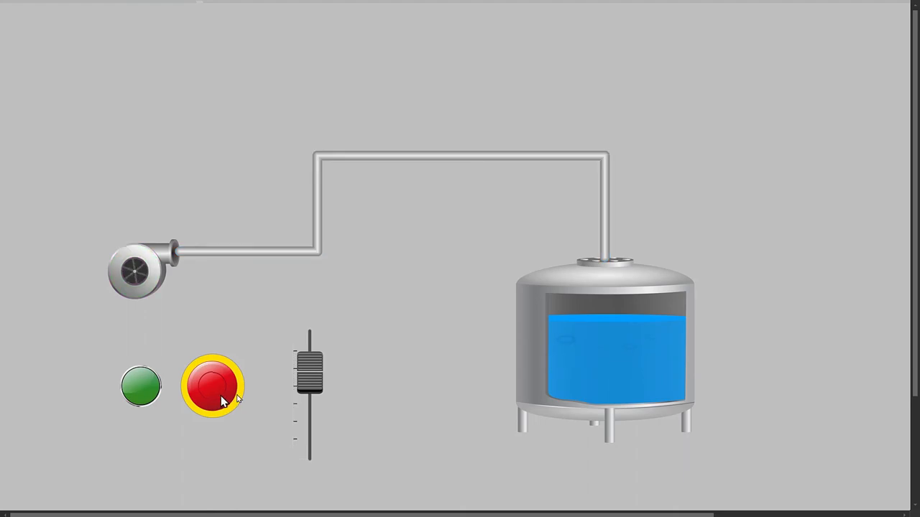